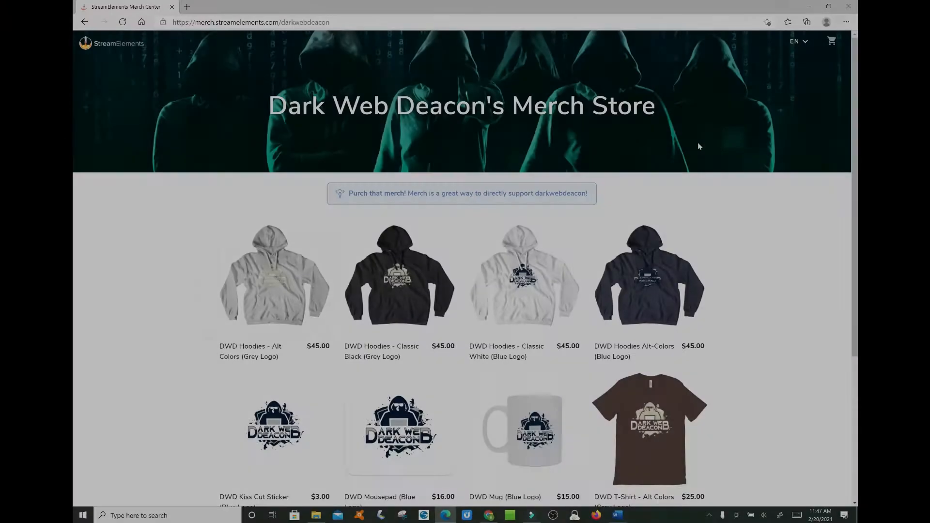
Scroll the merch store page down until the DWD T-Shirt row is fully visible.
scroll("down", 3)
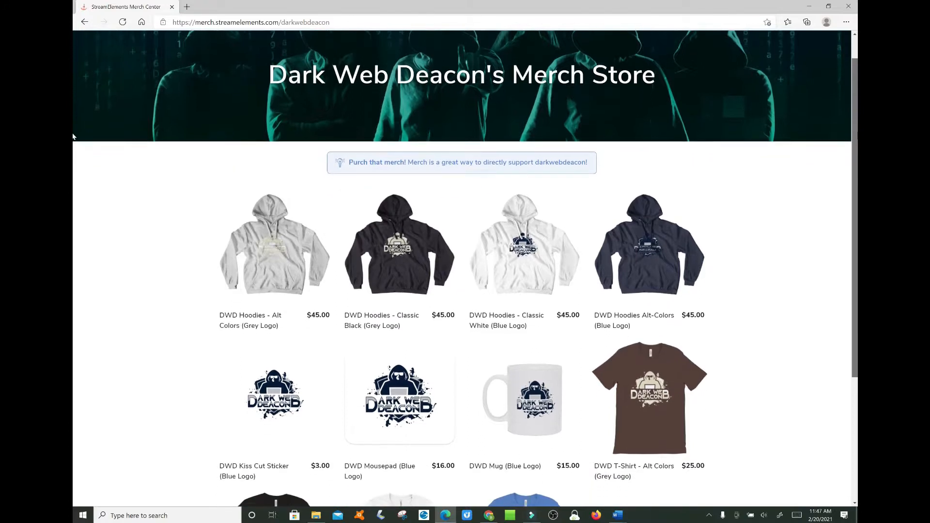
scroll("down", 3)
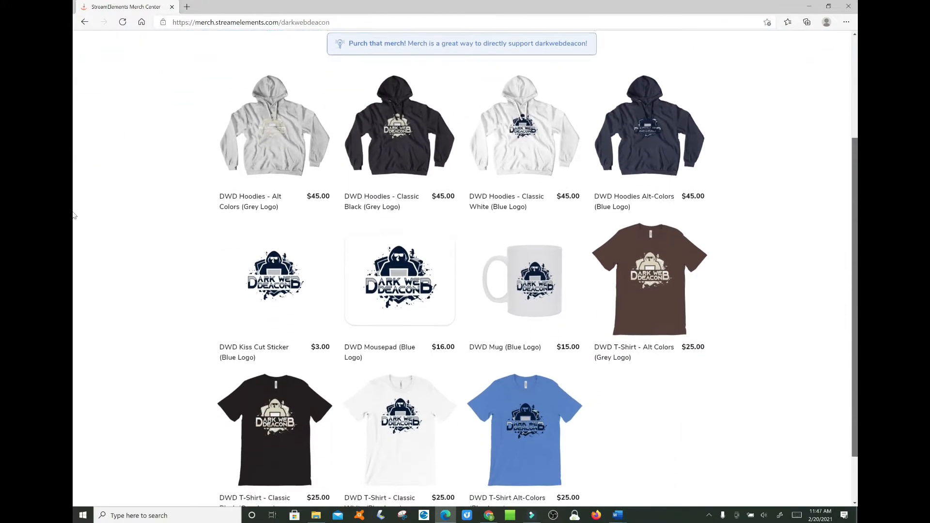
scroll("down", 3)
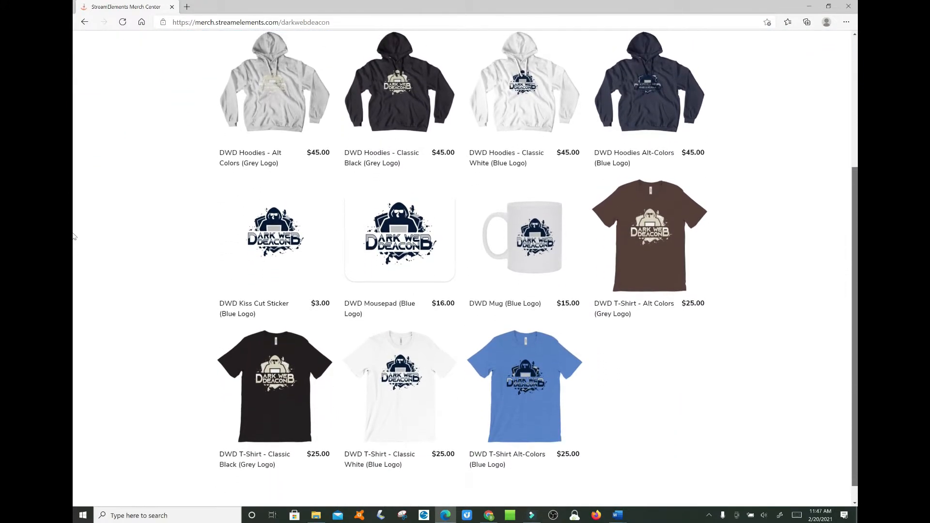
left_click(399, 83)
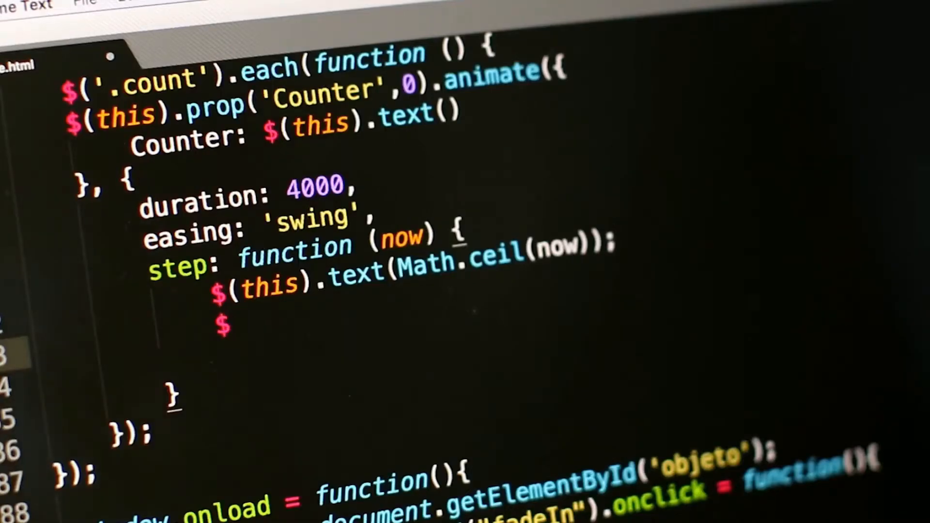
Type $(this).h on the line beneath $(this).text(Math.ceil(now)), triggering autocomplete.
type("(thi")
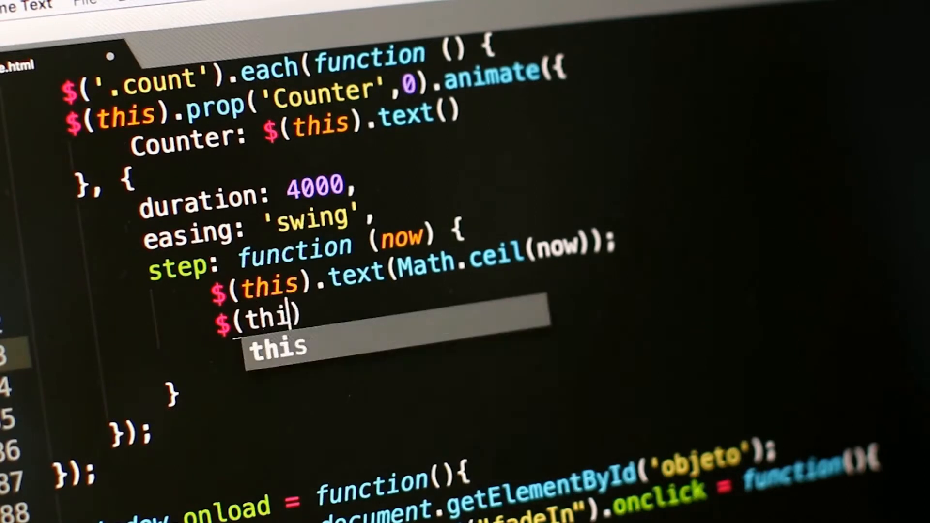
type("s).h")
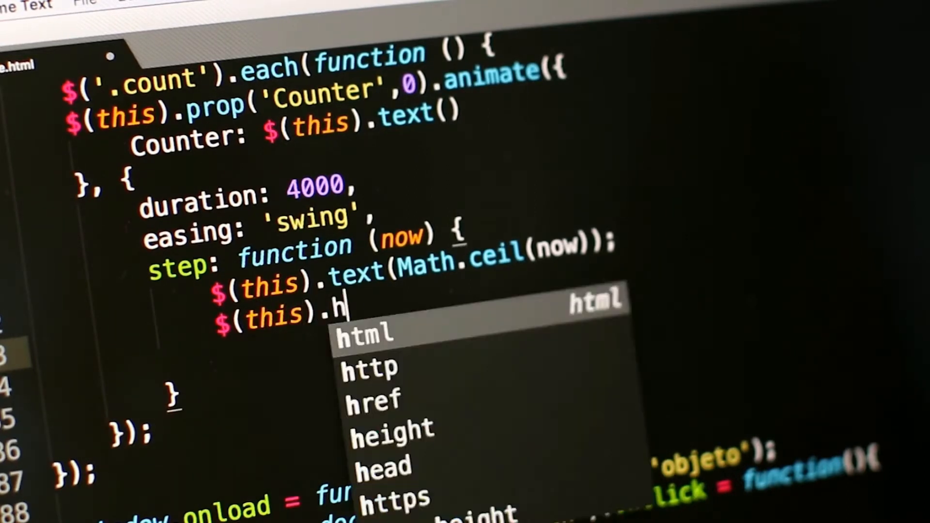